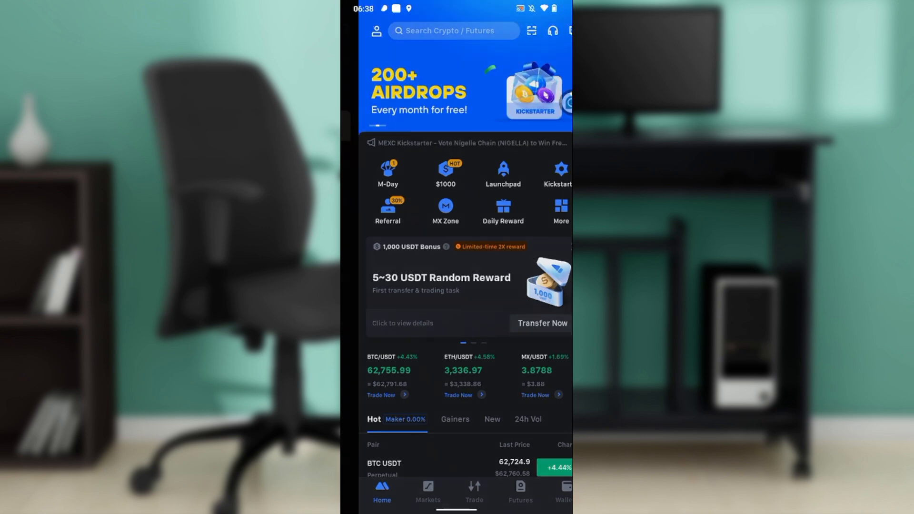
Step: Reach the Transactions entry in the account menu from the profile icon
left_click(376, 30)
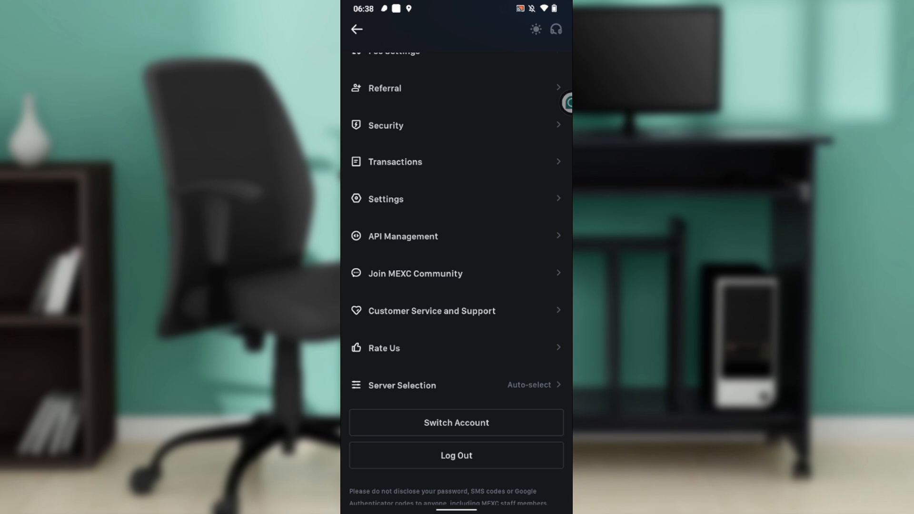
scroll("up", 3)
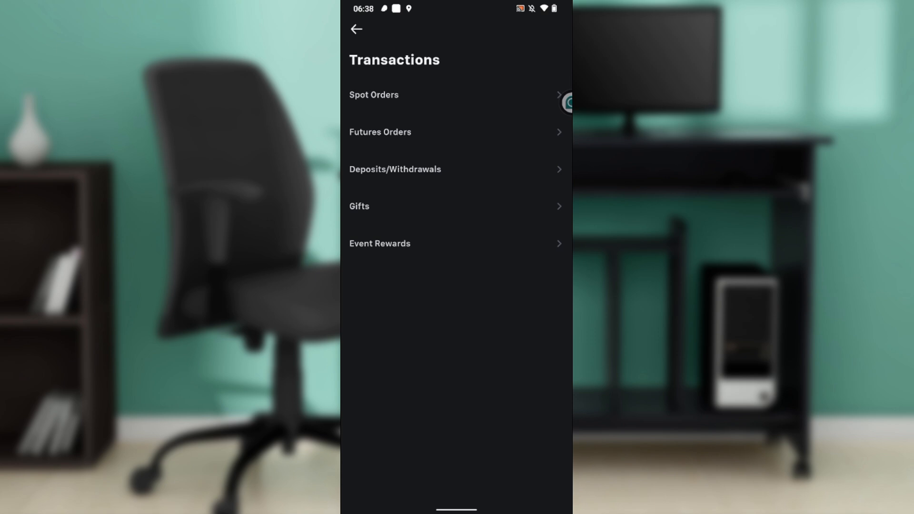
Step: Show the Funding History deposit list under Deposits/Withdrawals, empty for 2024.05.17 – 2024.07.15
left_click(373, 94)
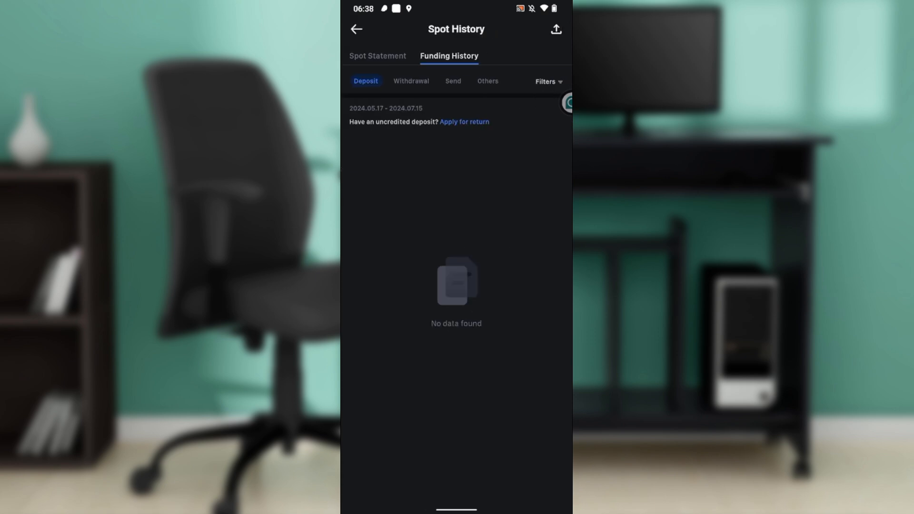